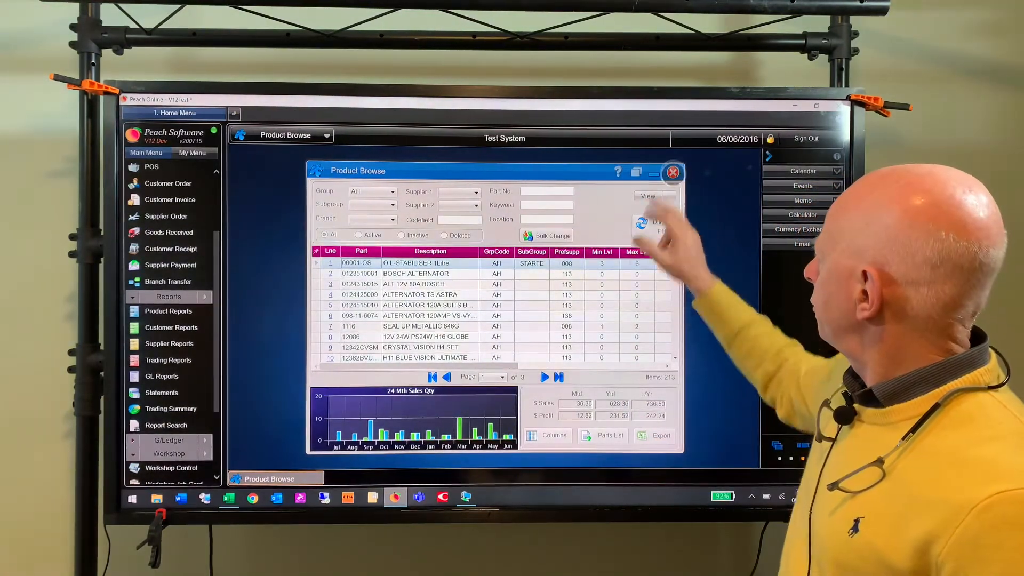
# Step: View the AC pod filters product group as the exported Product Details spreadsheet
pyautogui.click(673, 172)
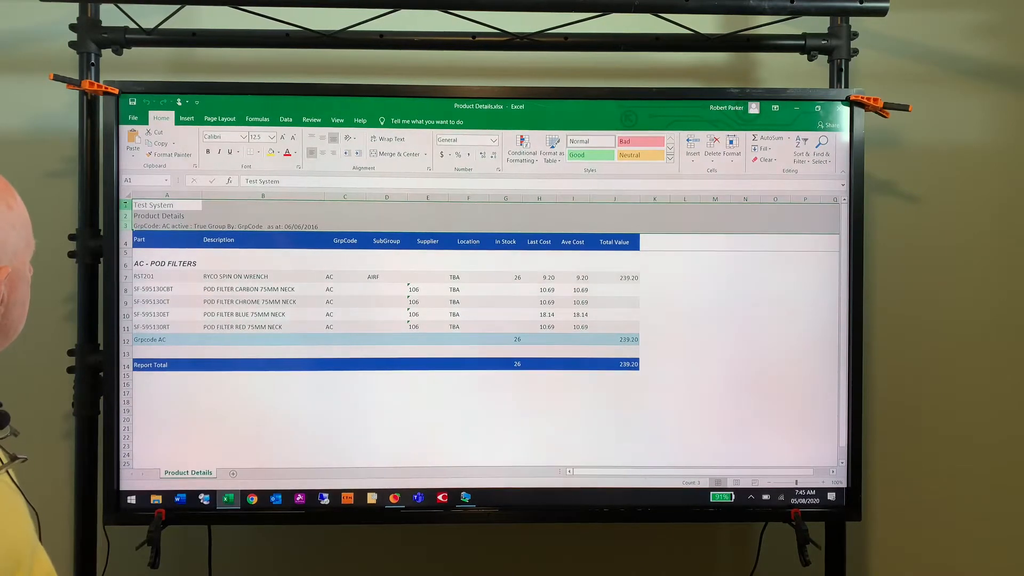
# Step: Delete the three title rows, the blank and group heading rows, and the subtotal and total rows
pyautogui.rightClick(160, 205)
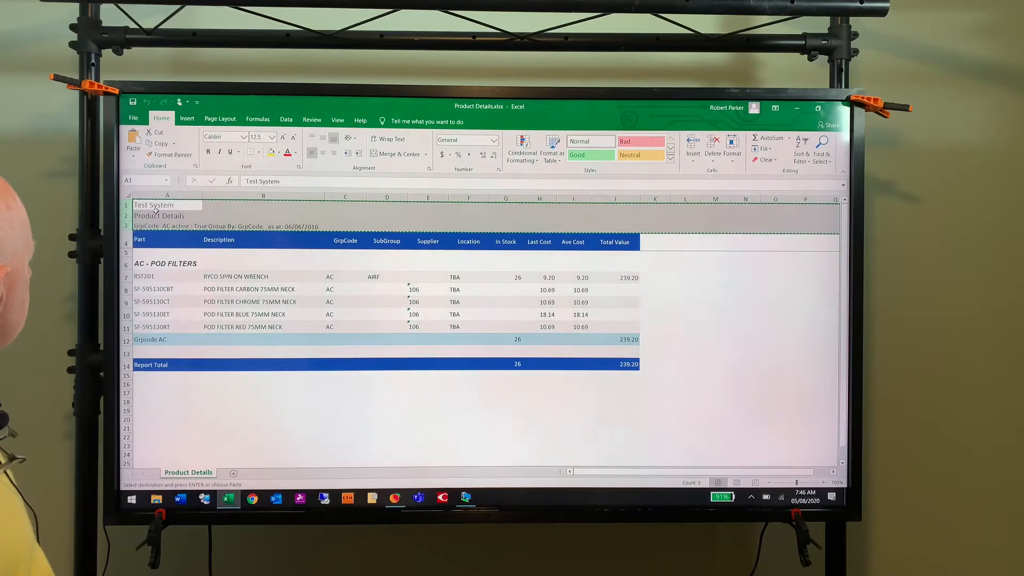
pyautogui.rightClick(134, 205)
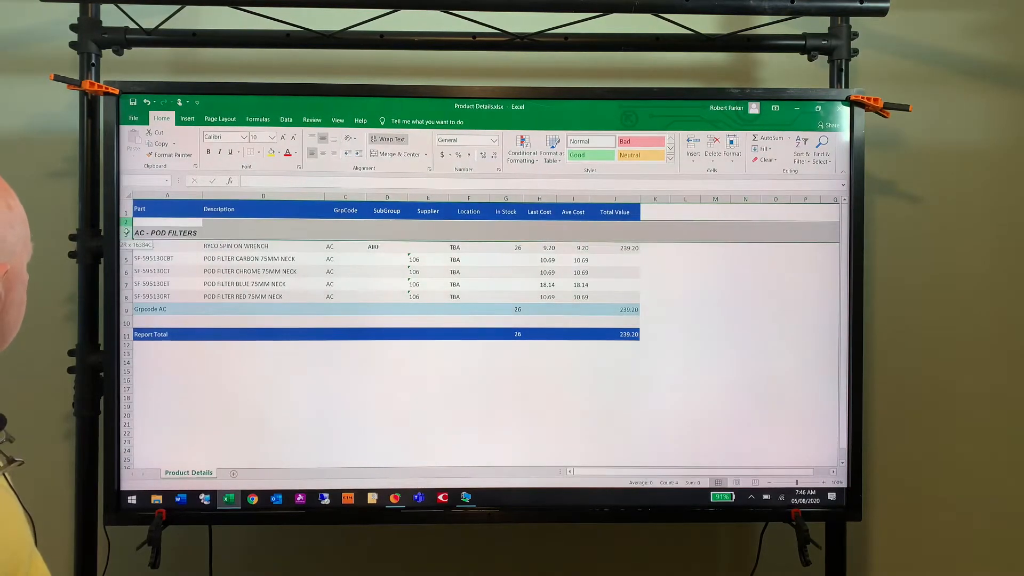
pyautogui.rightClick(128, 232)
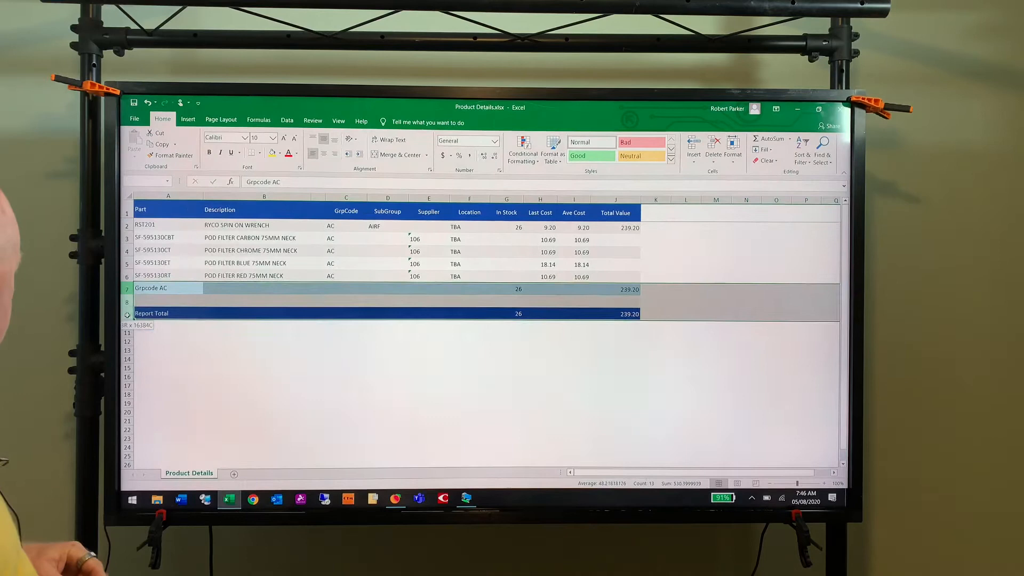
pyautogui.rightClick(150, 288)
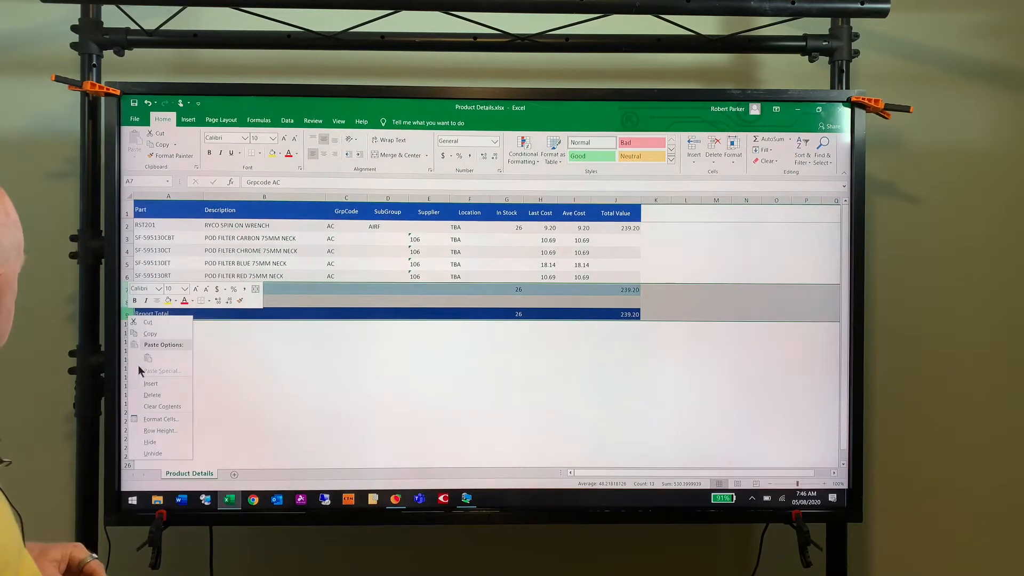
pyautogui.click(152, 395)
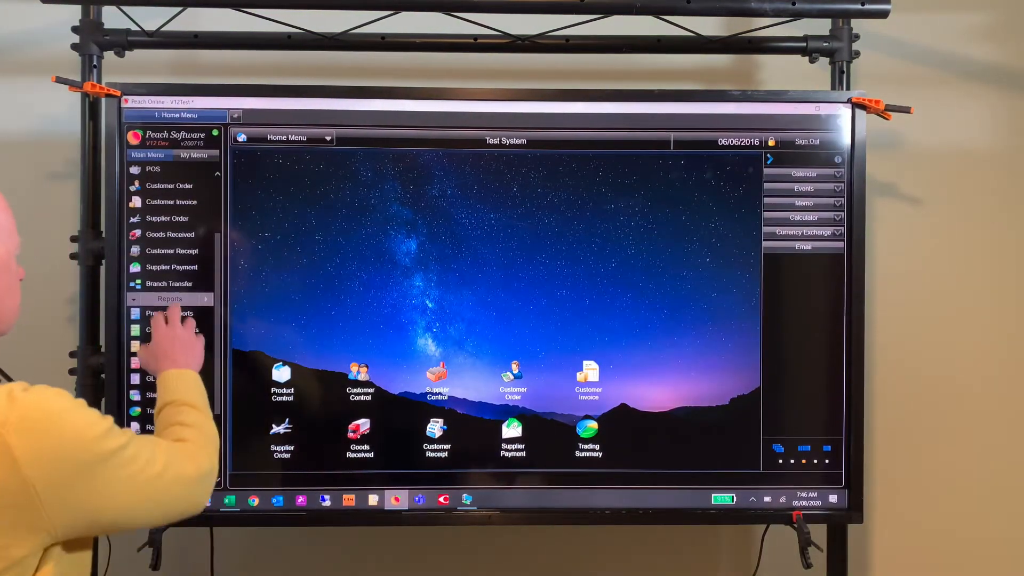
# Step: Head from the Home Menu toward the XLSImport tool
pyautogui.click(169, 299)
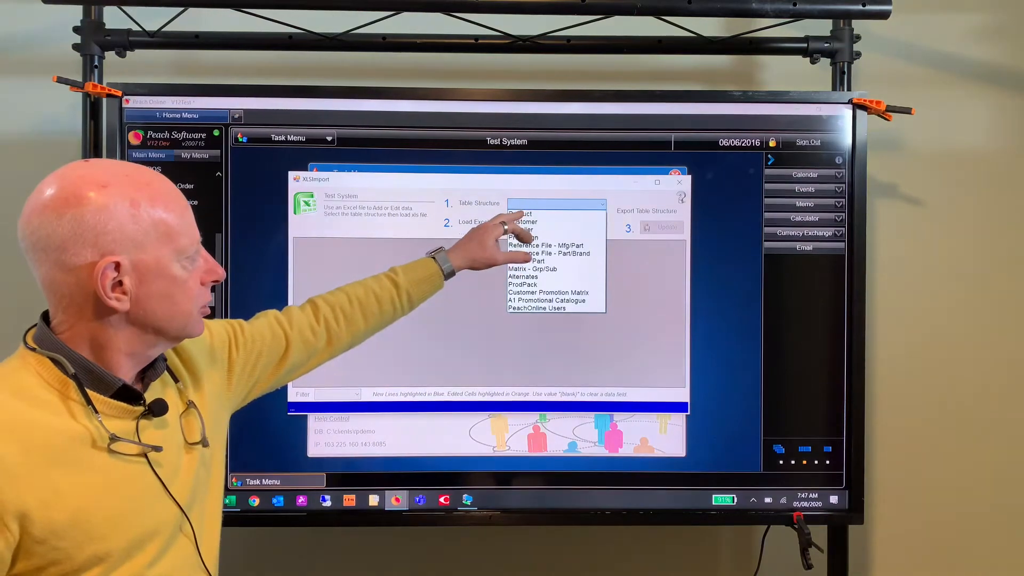
# Step: Choose Product from the Table Structure dropdown
pyautogui.click(520, 214)
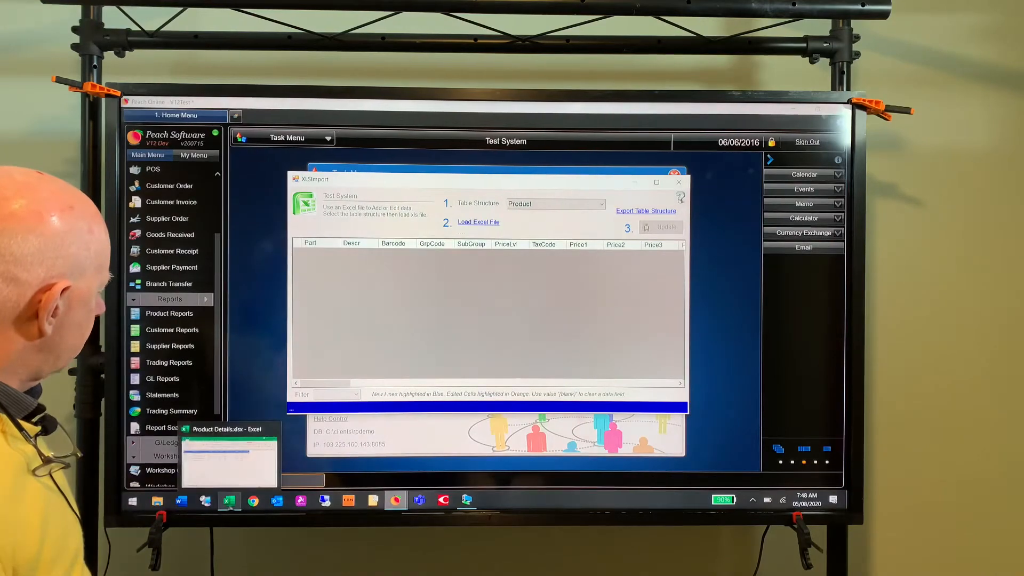
# Step: Change header B1 from Description to descr and E1 from Supplier to prefsupp
pyautogui.click(228, 461)
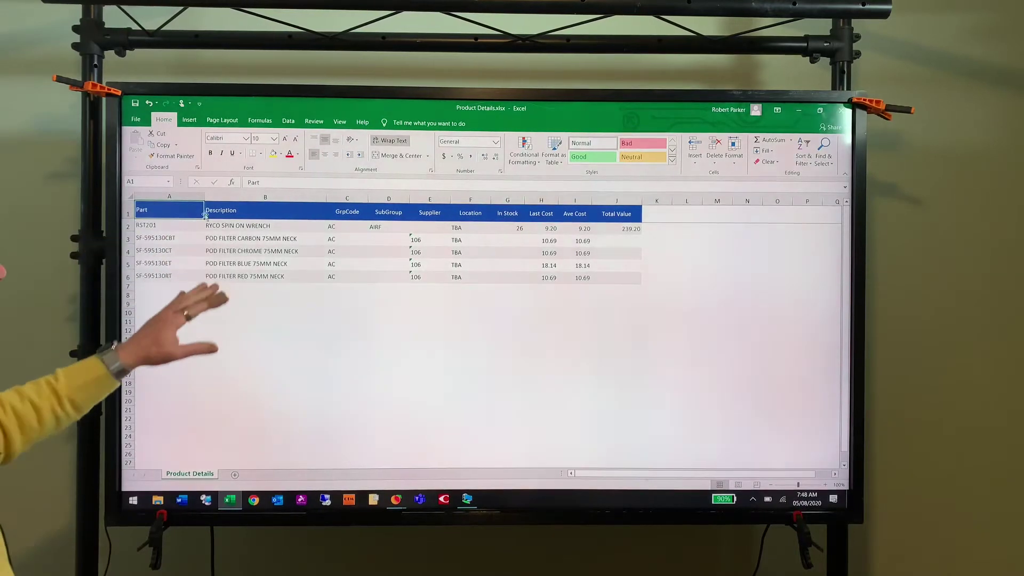
pyautogui.click(247, 210)
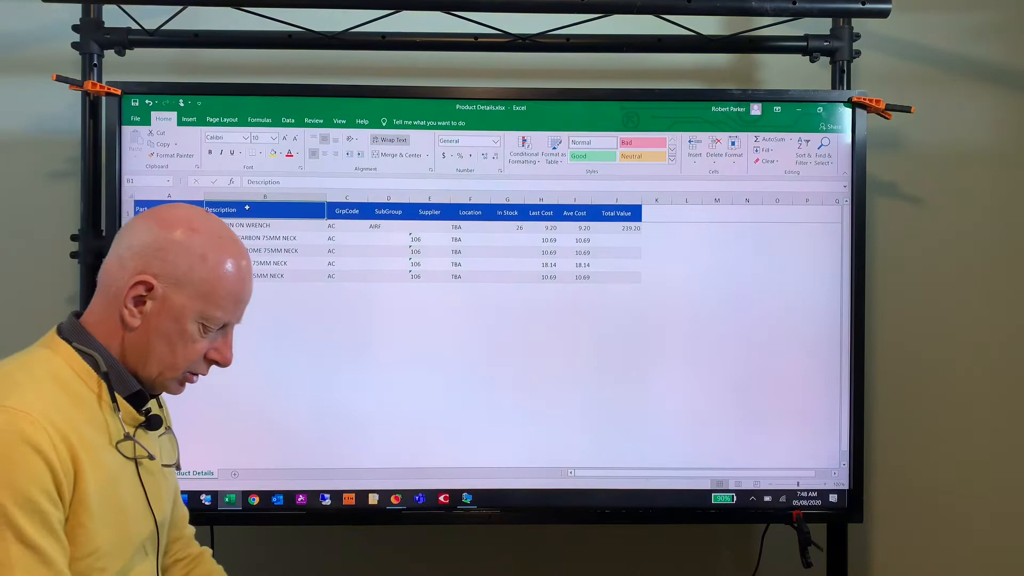
pyautogui.write('desc')
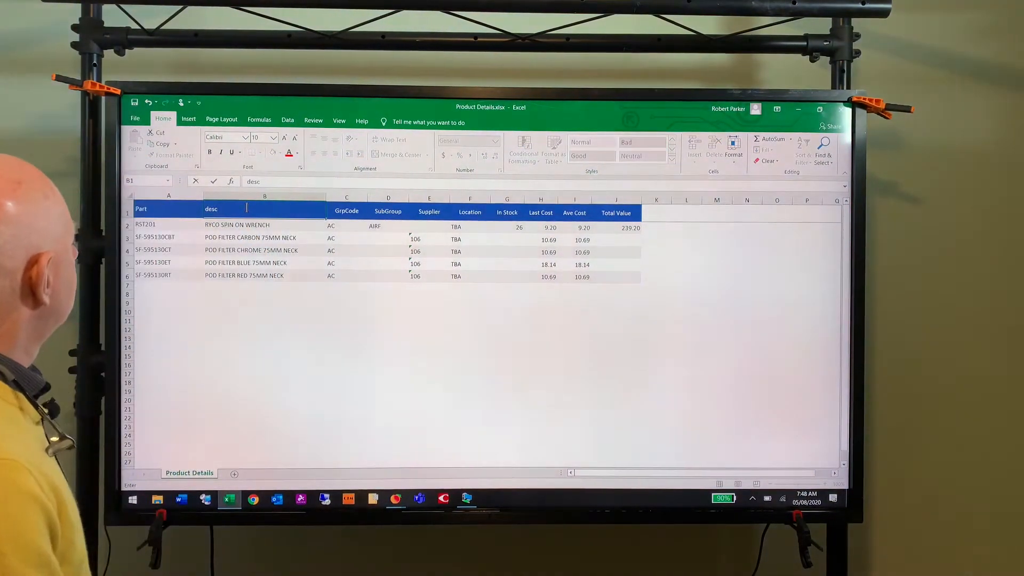
pyautogui.write('r')
pyautogui.click(430, 212)
pyautogui.write('p')
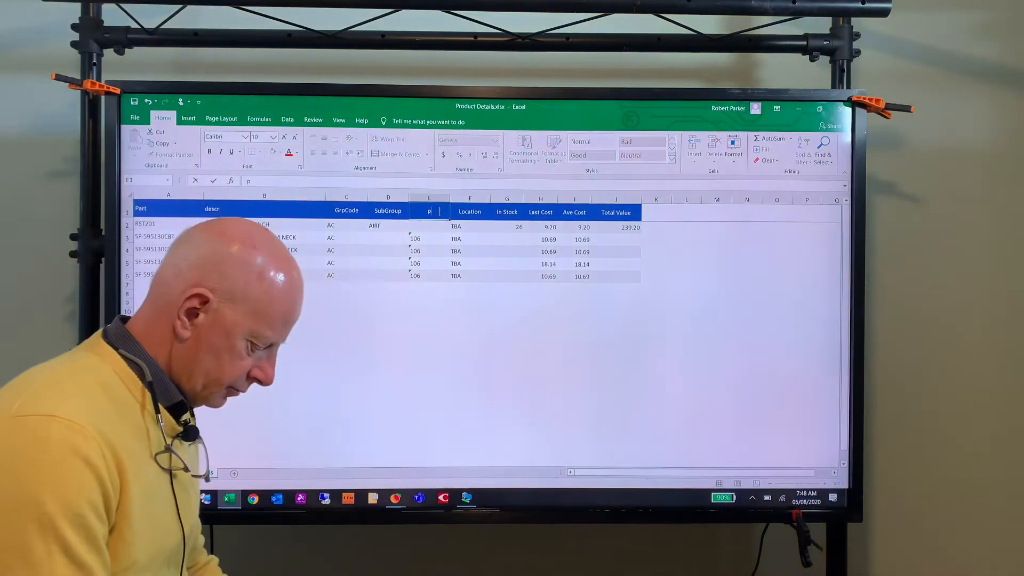
pyautogui.write('refsupp')
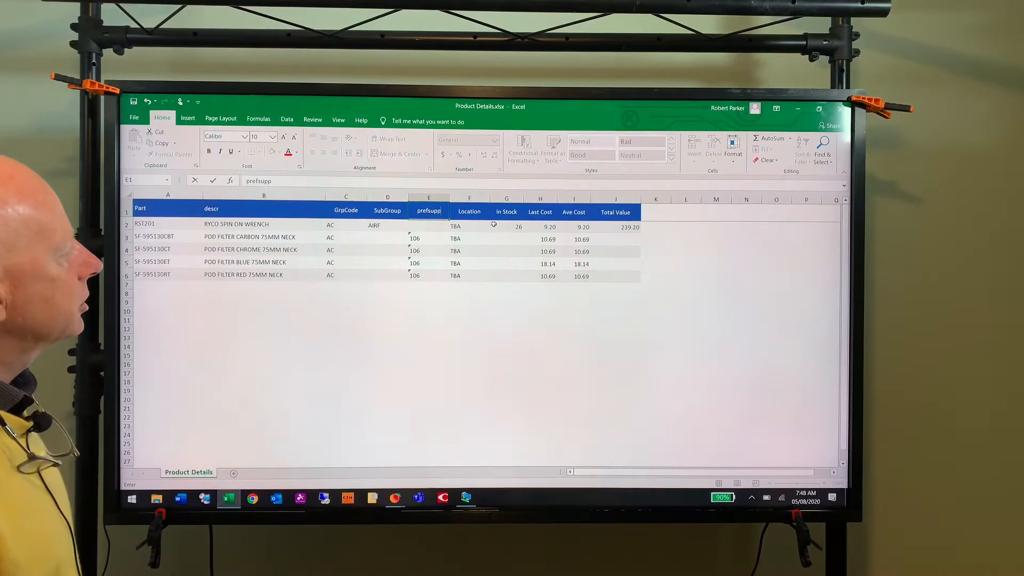
pyautogui.click(506, 211)
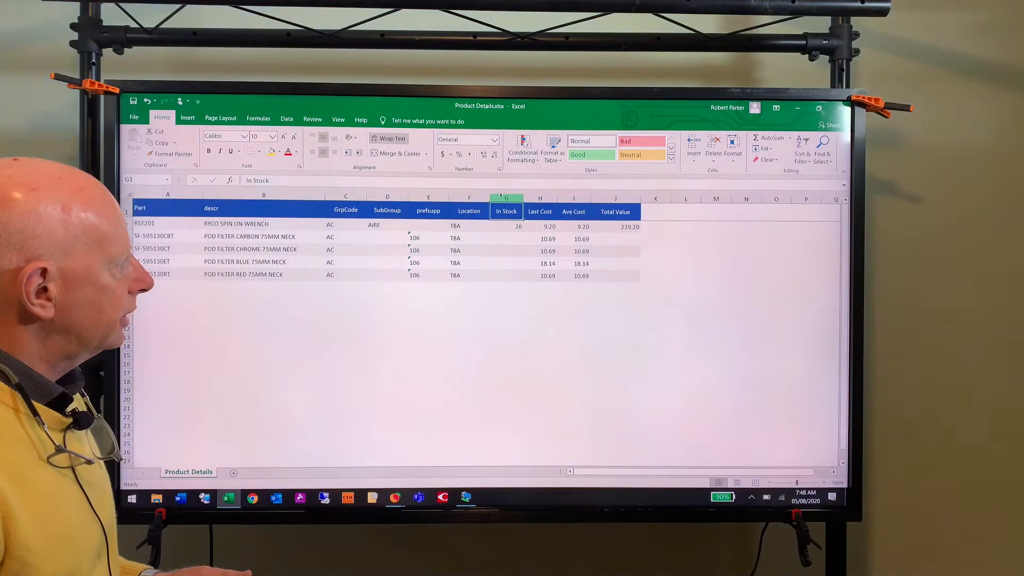
# Step: Remove column G (In Stock) and columns H:I (Ave Cost, Total Value)
pyautogui.rightClick(506, 198)
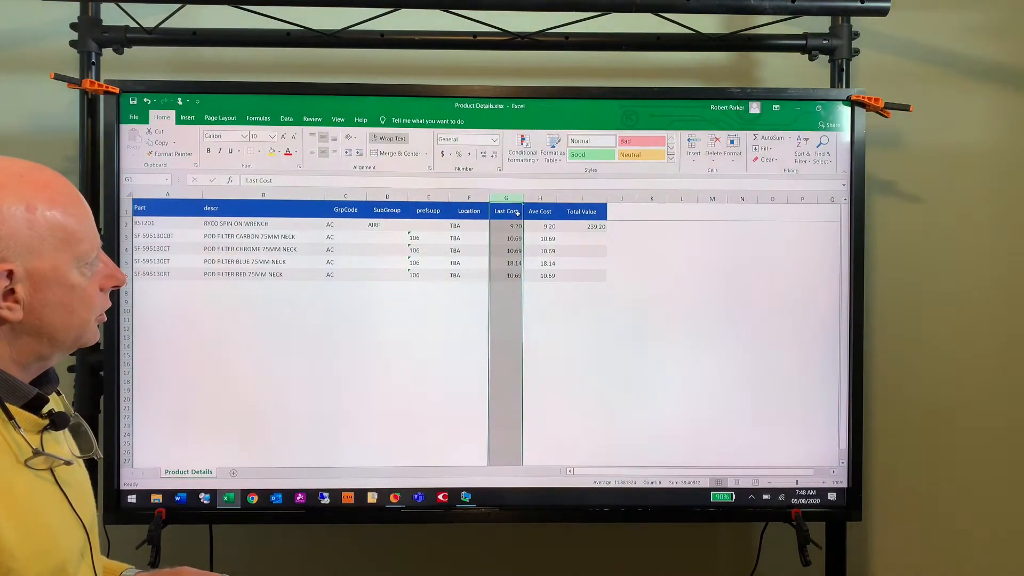
pyautogui.click(540, 198)
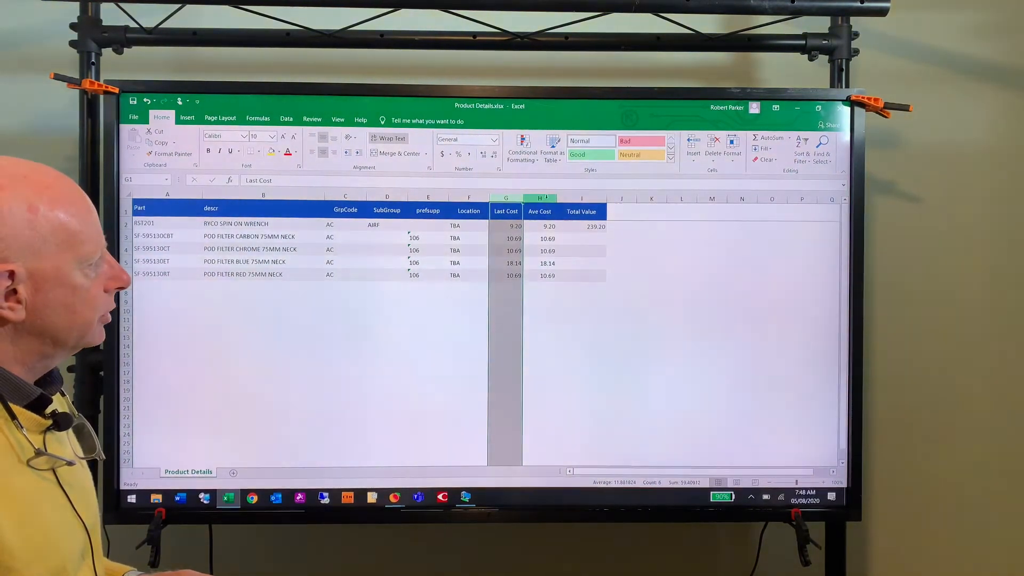
pyautogui.rightClick(539, 198)
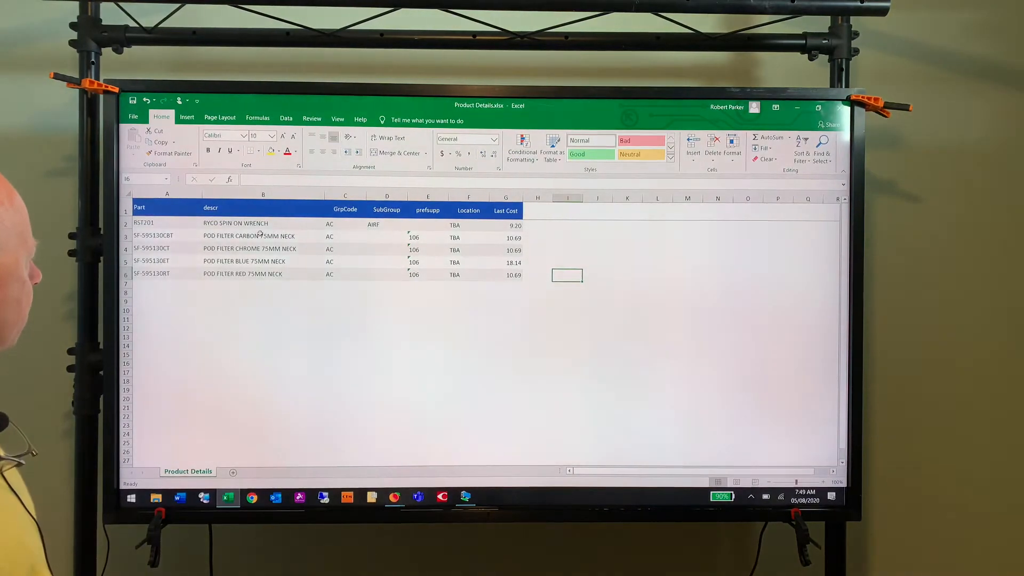
# Step: Change the carbon filter description to 'Information Changed' and set locations to ABC123
pyautogui.click(263, 236)
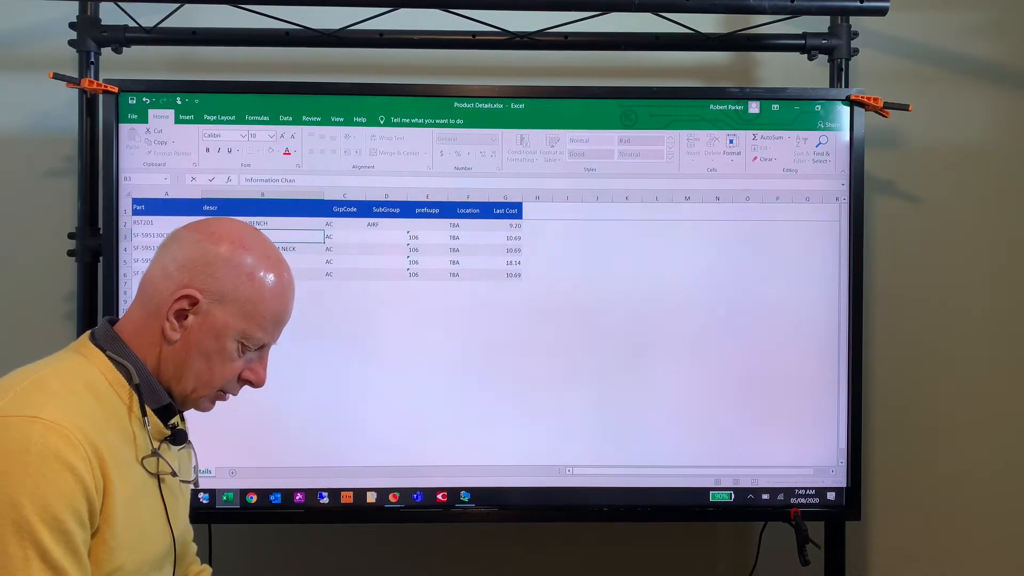
pyautogui.write('Information Changed')
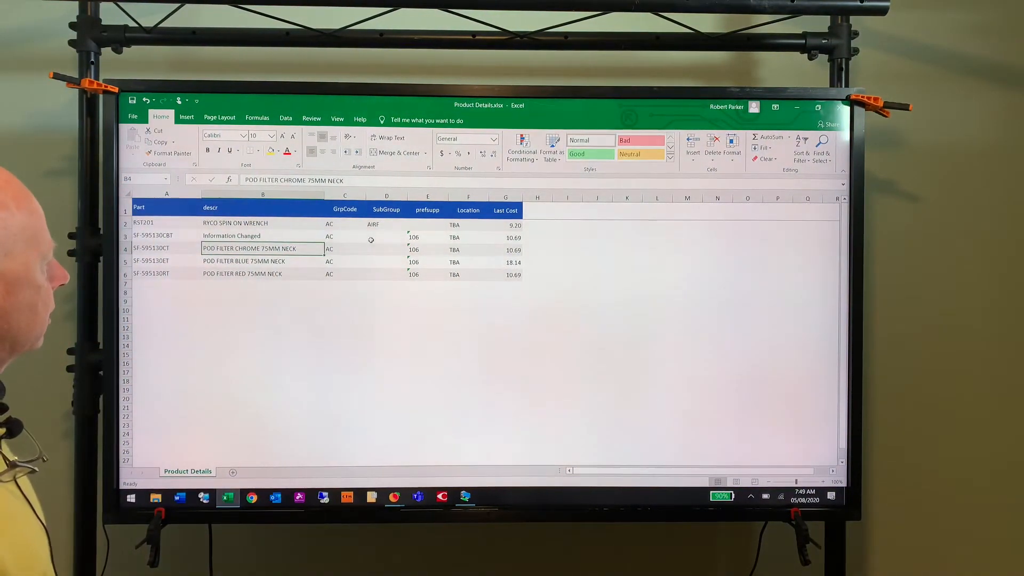
pyautogui.click(386, 237)
pyautogui.write('AIRF')
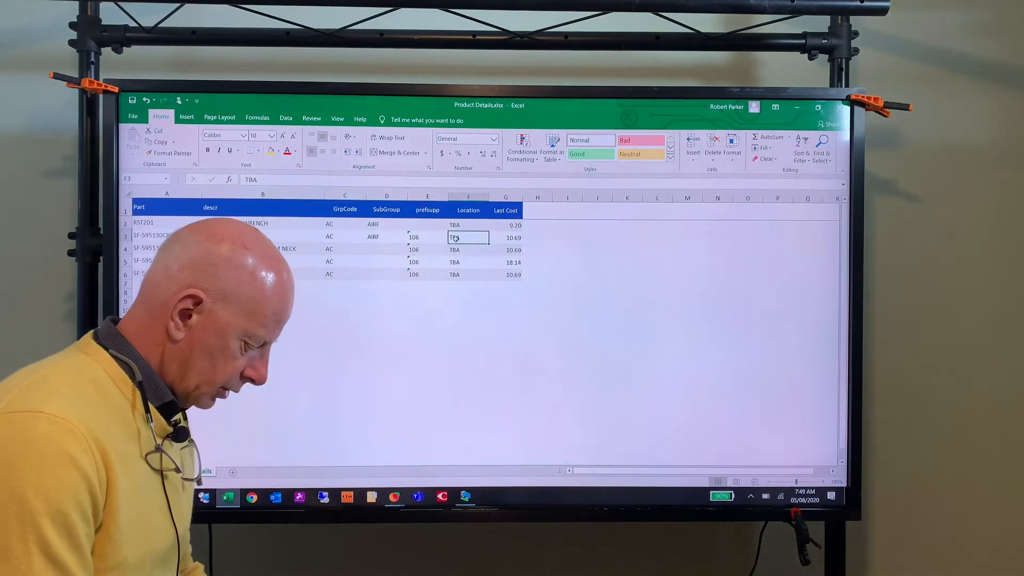
pyautogui.write('ABC123')
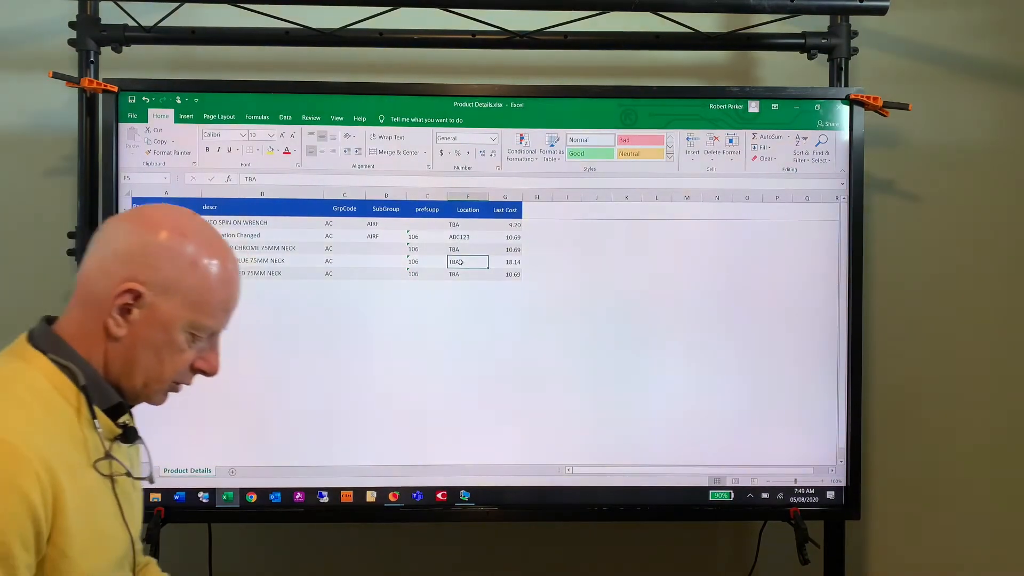
pyautogui.write('ABC123')
pyautogui.click(345, 284)
pyautogui.write('AC')
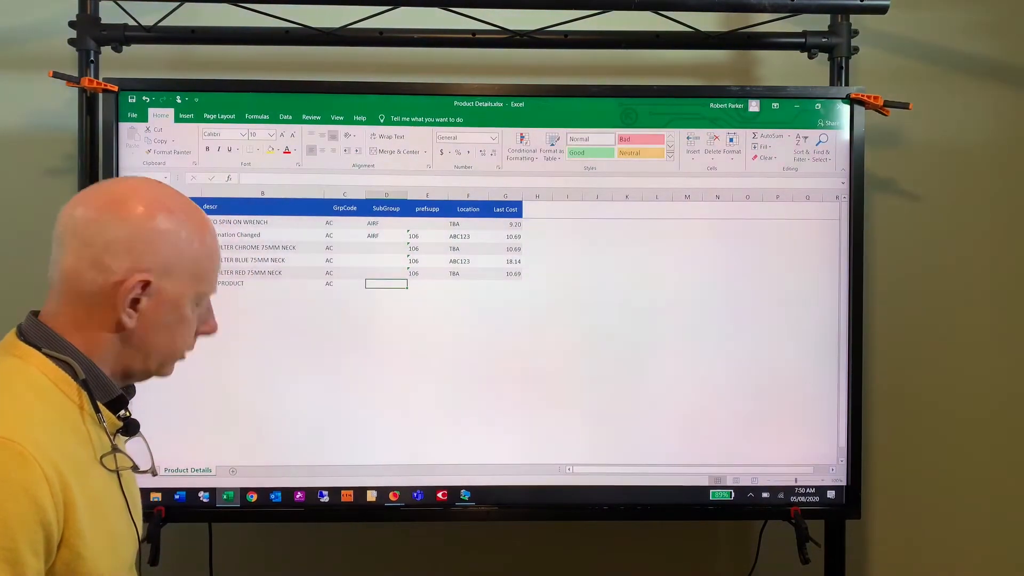
# Step: Enter subgroup AIRF, supplier 103 and last cost 12 in the new product row
pyautogui.write('AIRF')
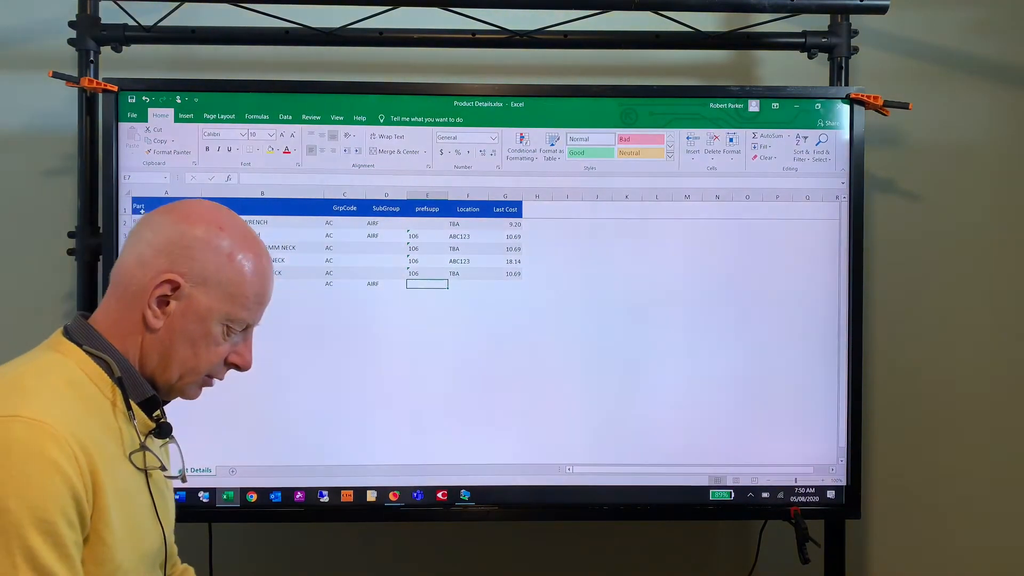
pyautogui.write('103')
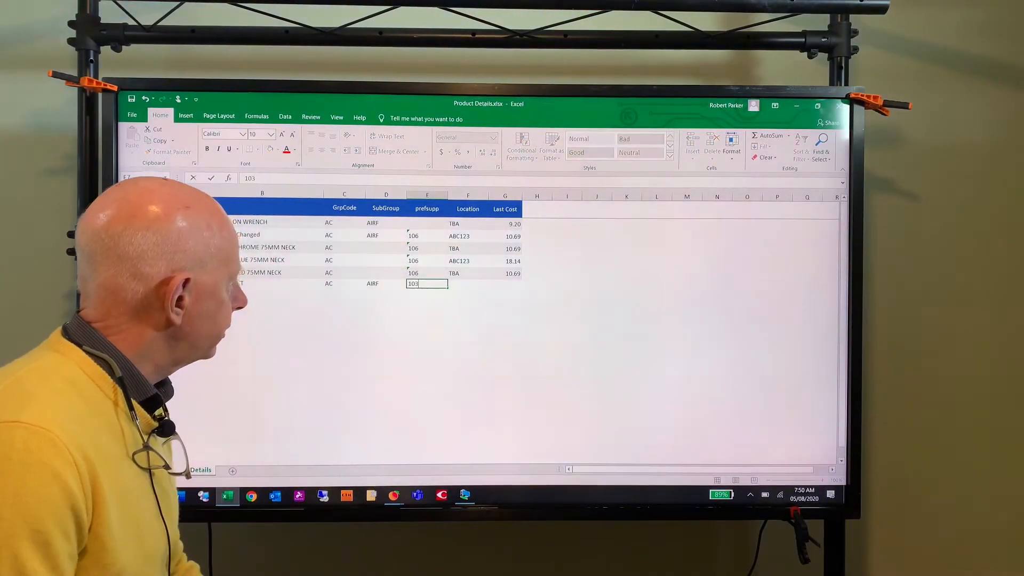
pyautogui.press('Enter')
pyautogui.write('BBB333')
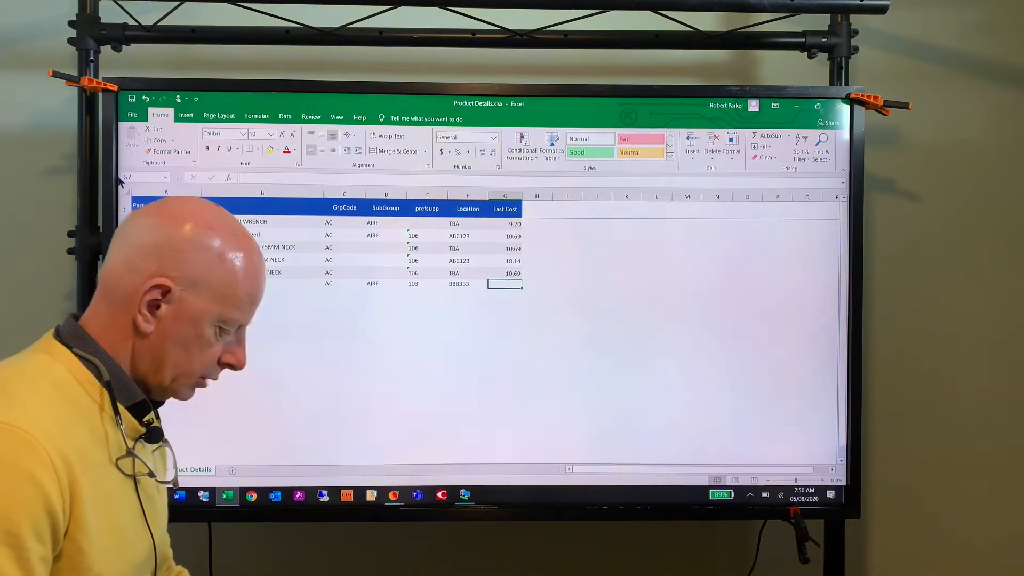
pyautogui.write('12')
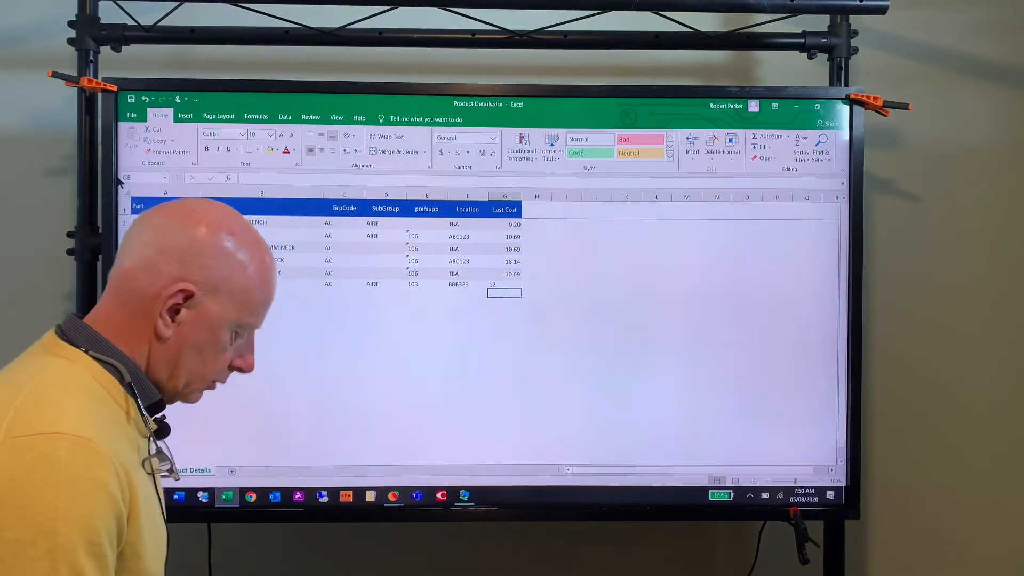
pyautogui.click(131, 115)
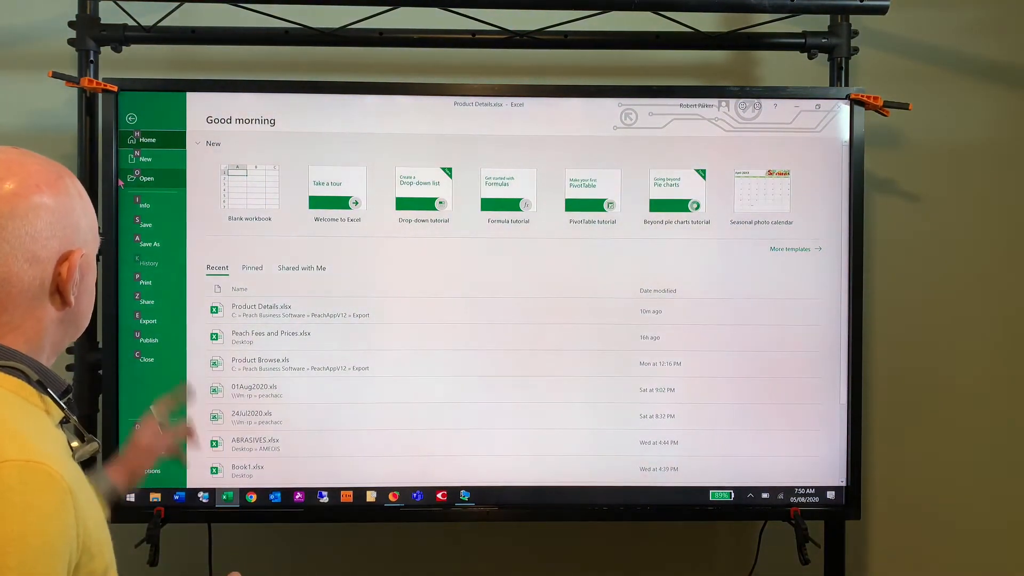
# Step: Save the workbook through Save As into the Desktop folder
pyautogui.click(150, 244)
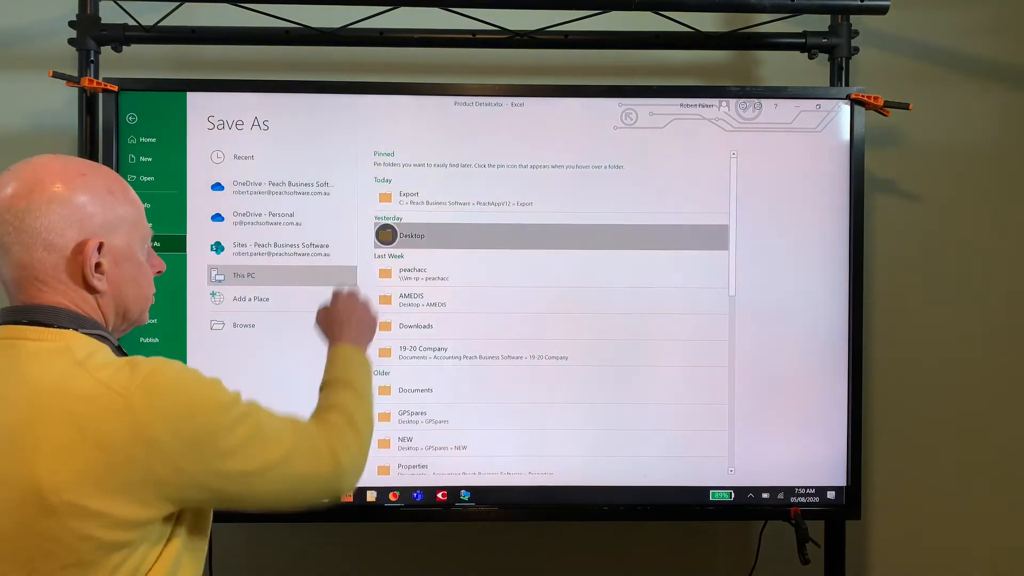
pyautogui.click(244, 325)
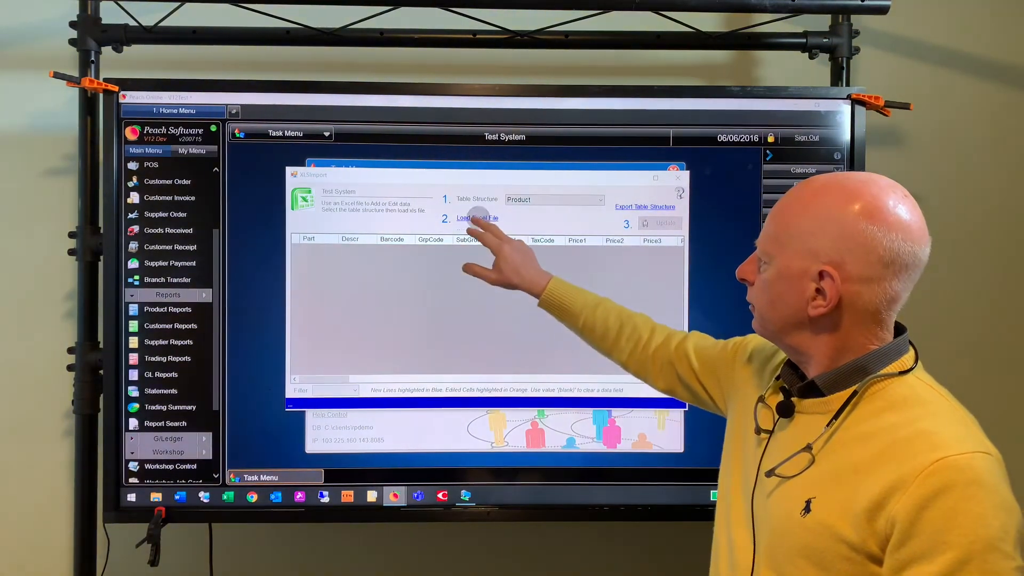
# Step: Load Product Details.xlsx from the Desktop as the import spreadsheet
pyautogui.click(477, 217)
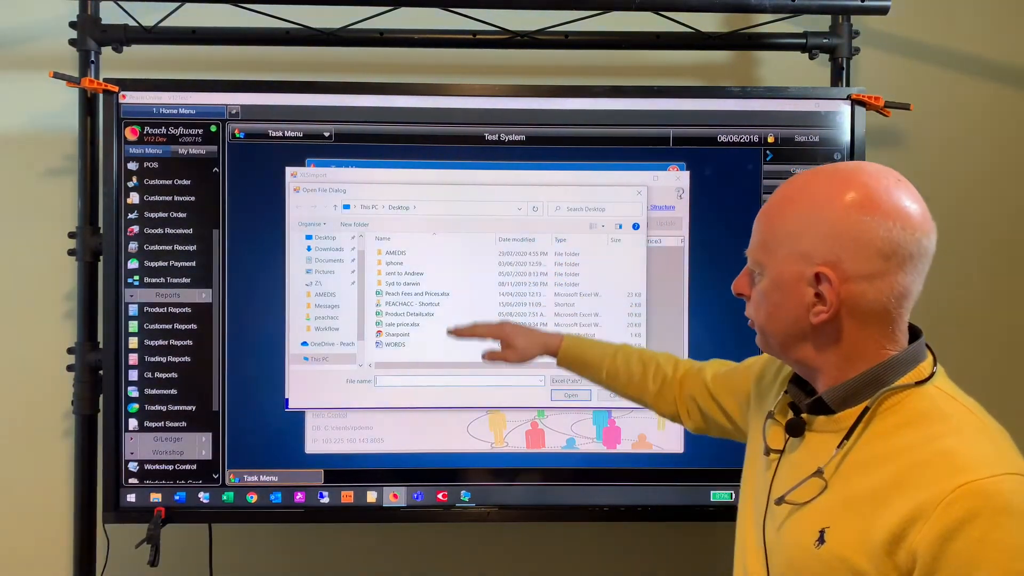
pyautogui.click(410, 314)
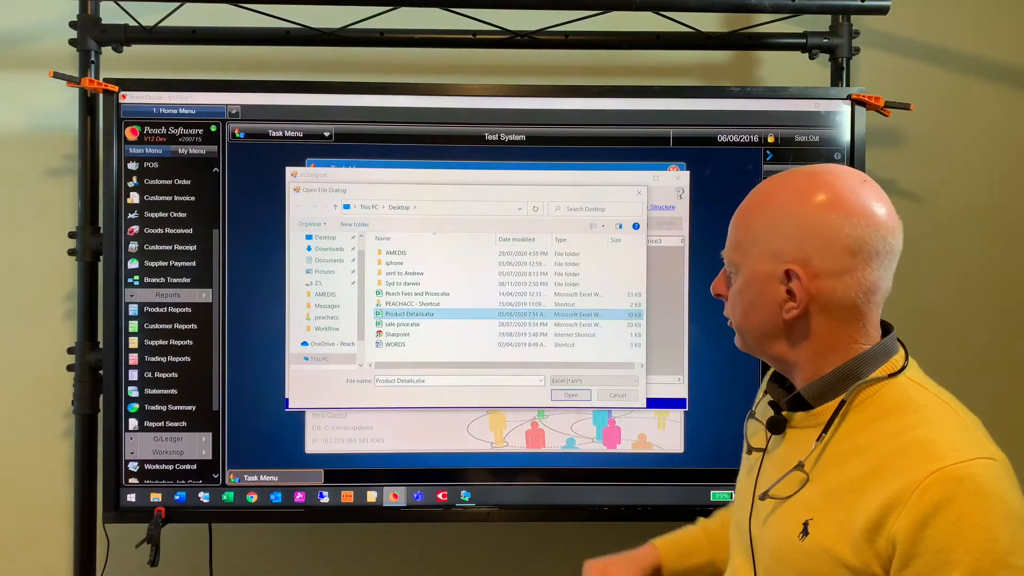
pyautogui.click(571, 395)
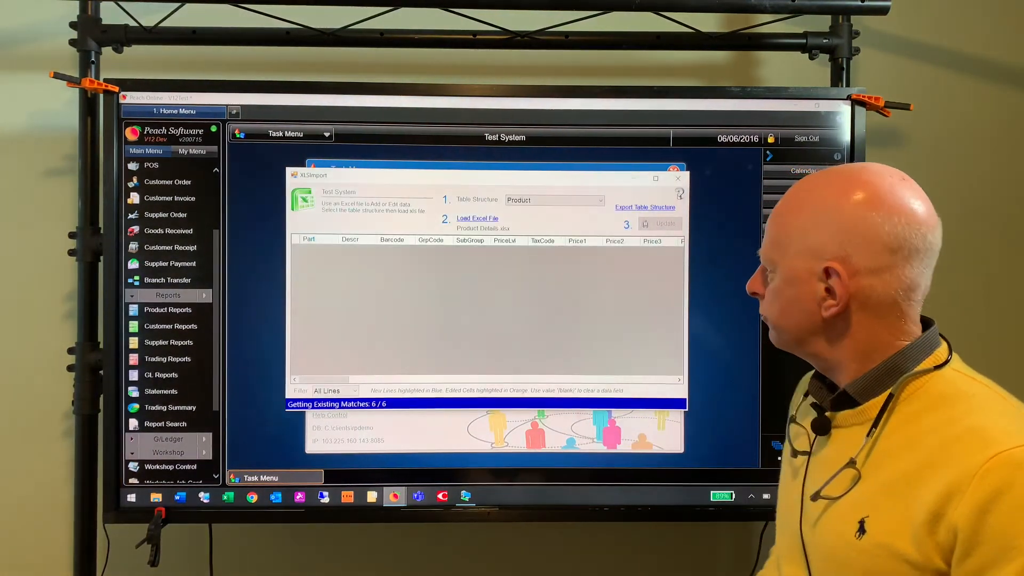
# Step: Dismiss the unmatched Last Cost notice and review the six-row import preview, including NEW123
pyautogui.click(477, 218)
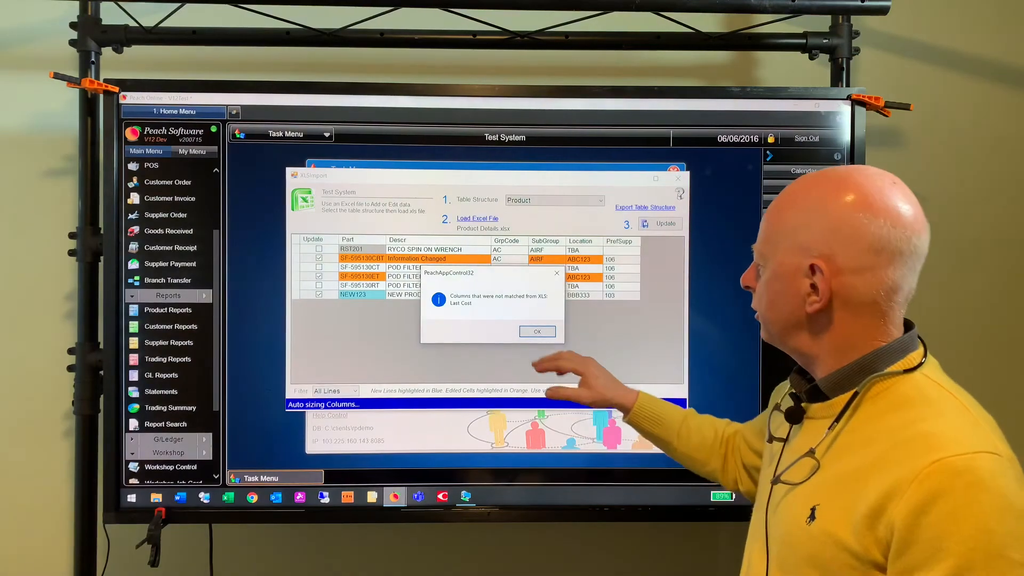
pyautogui.click(537, 331)
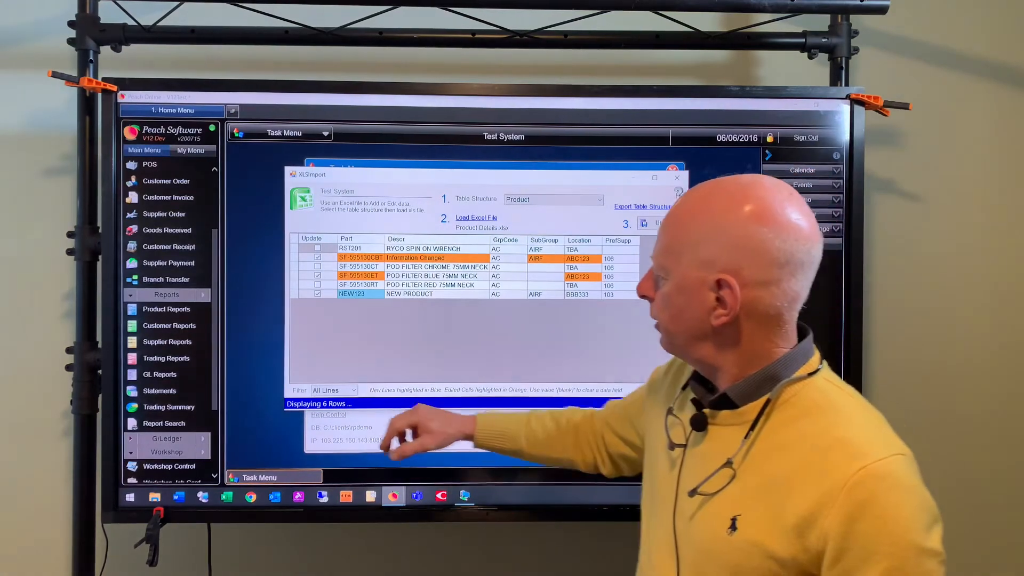
pyautogui.click(334, 390)
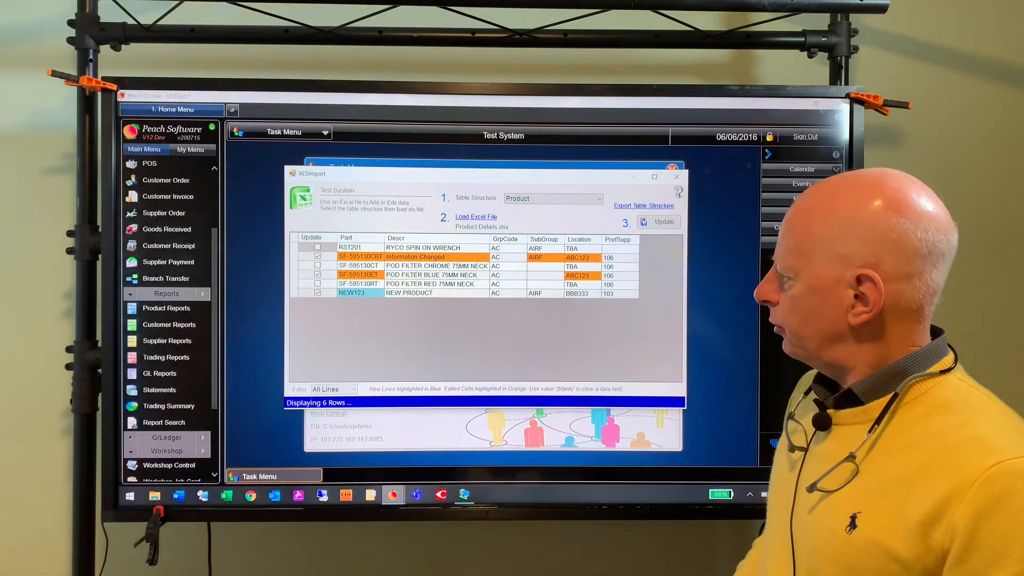
# Step: Run Update with the All Records method to update matched products and insert NEW123
pyautogui.click(659, 222)
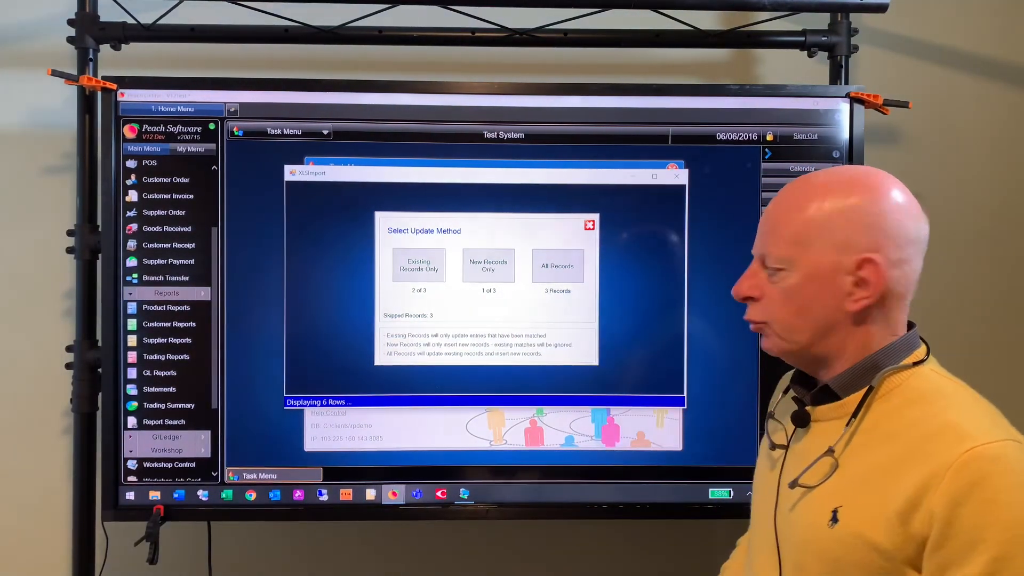
pyautogui.click(558, 265)
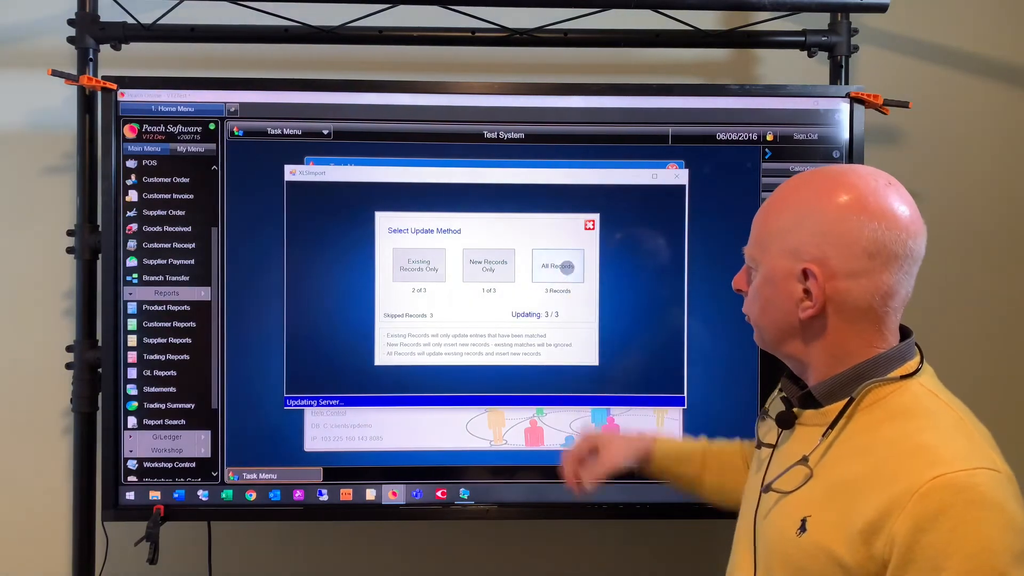
pyautogui.click(557, 265)
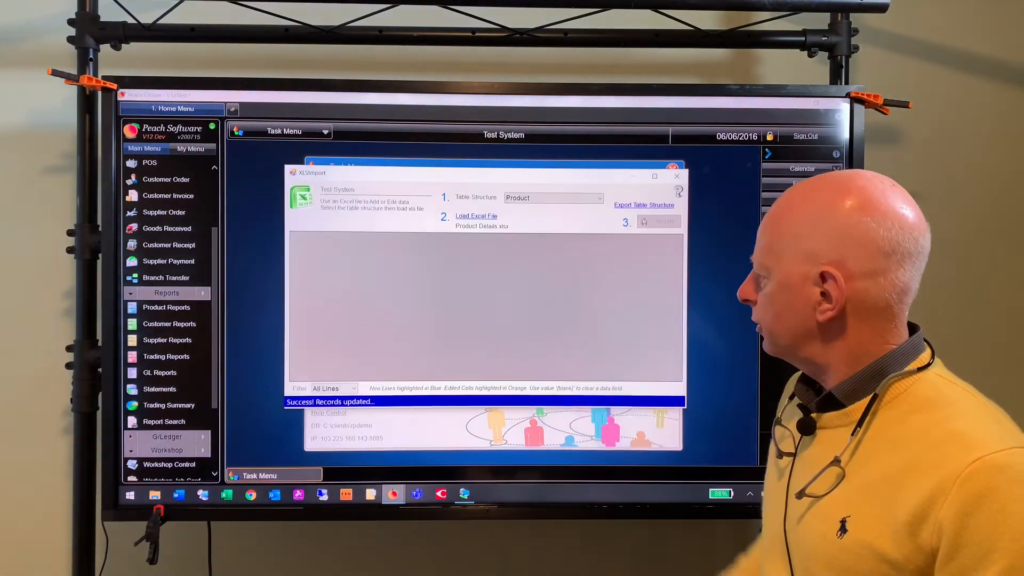